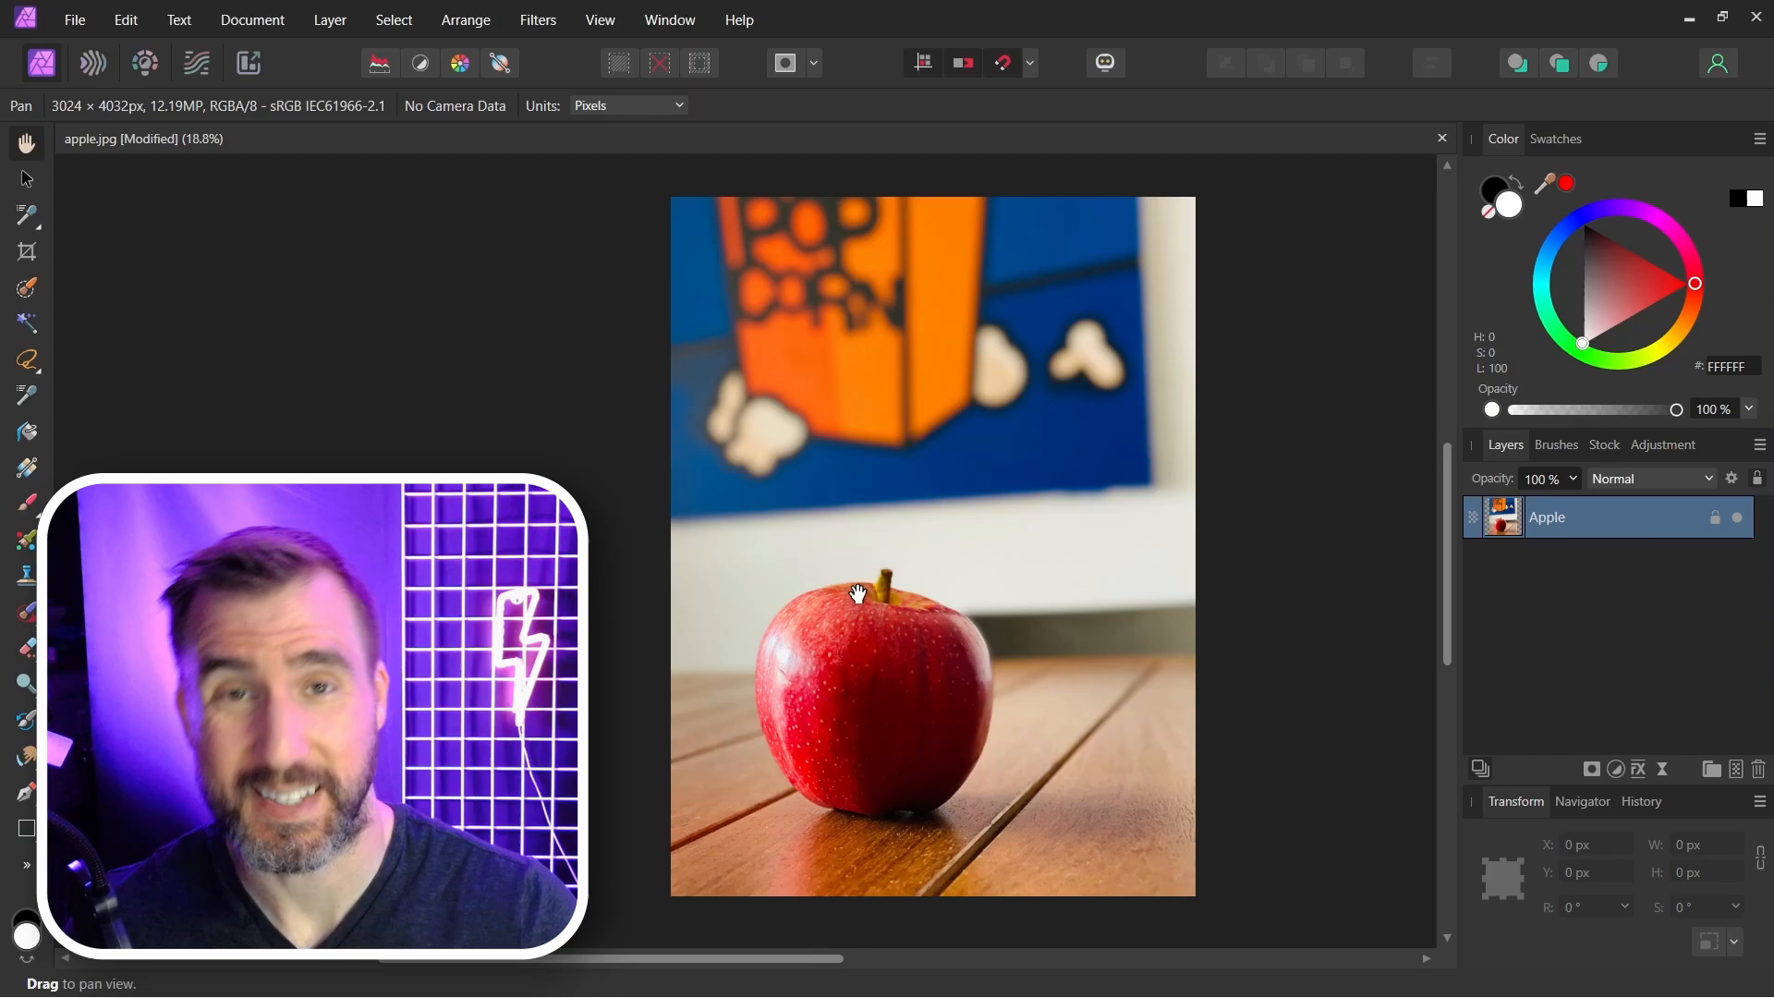
mouse_move(944, 601)
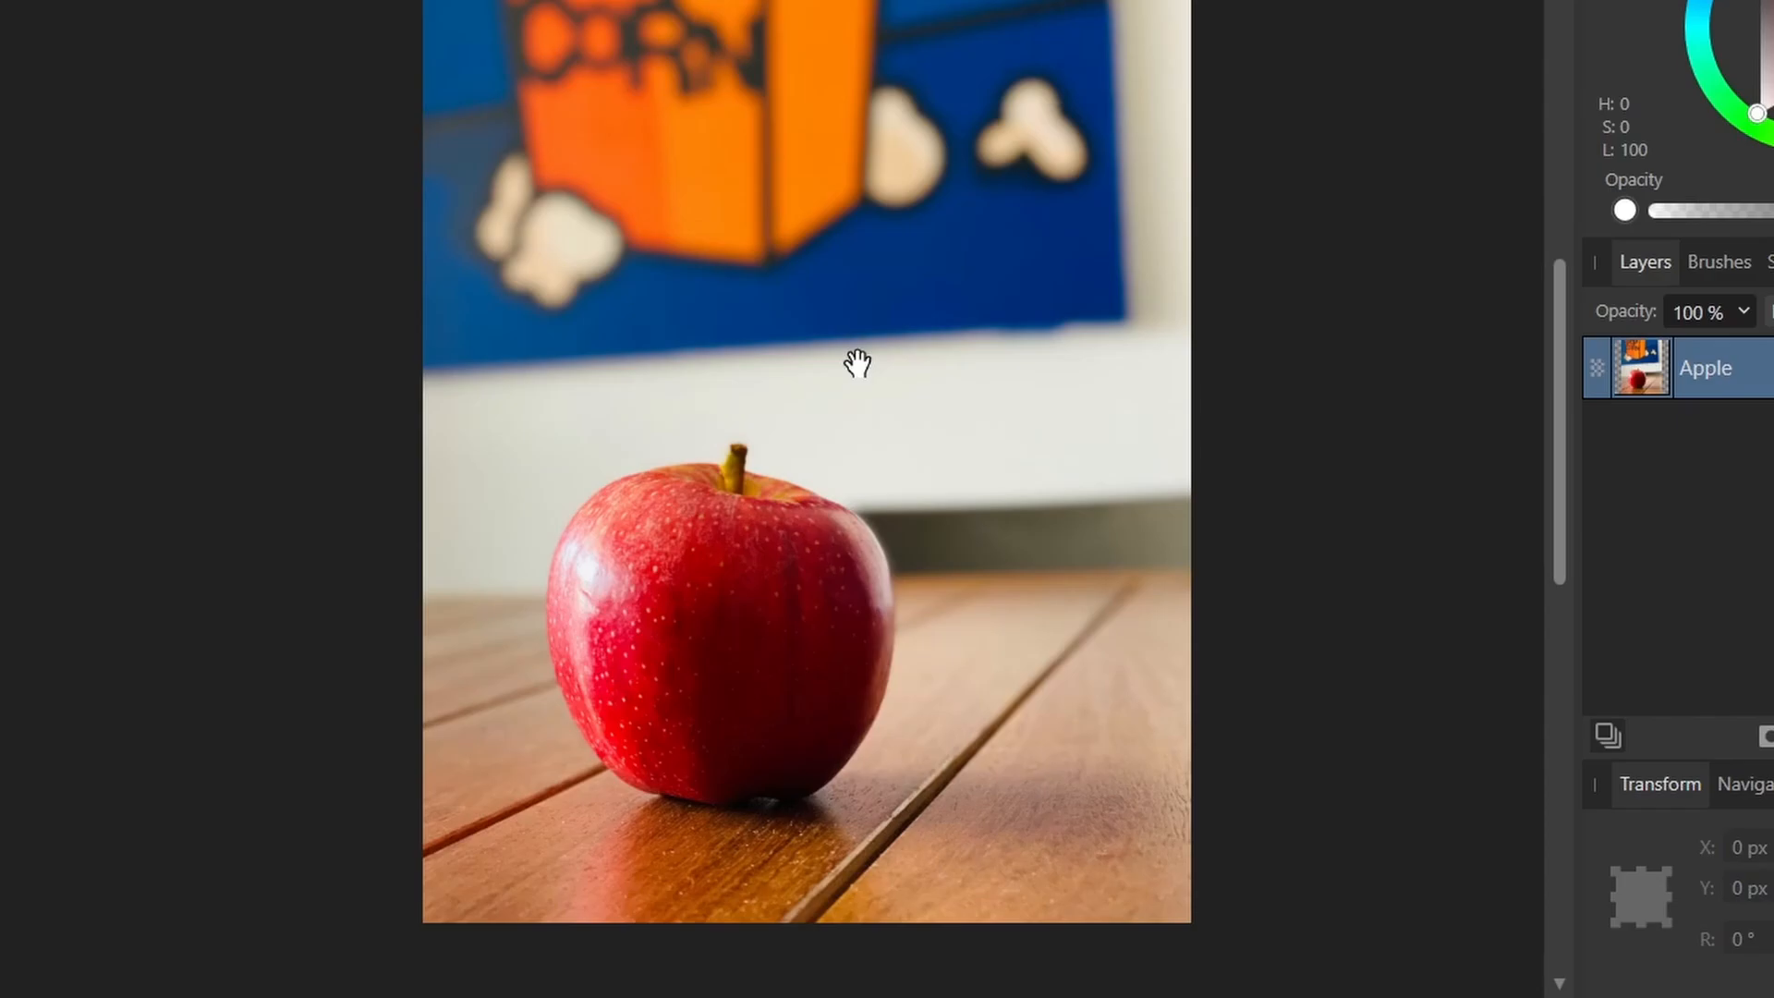
mouse_move(654, 566)
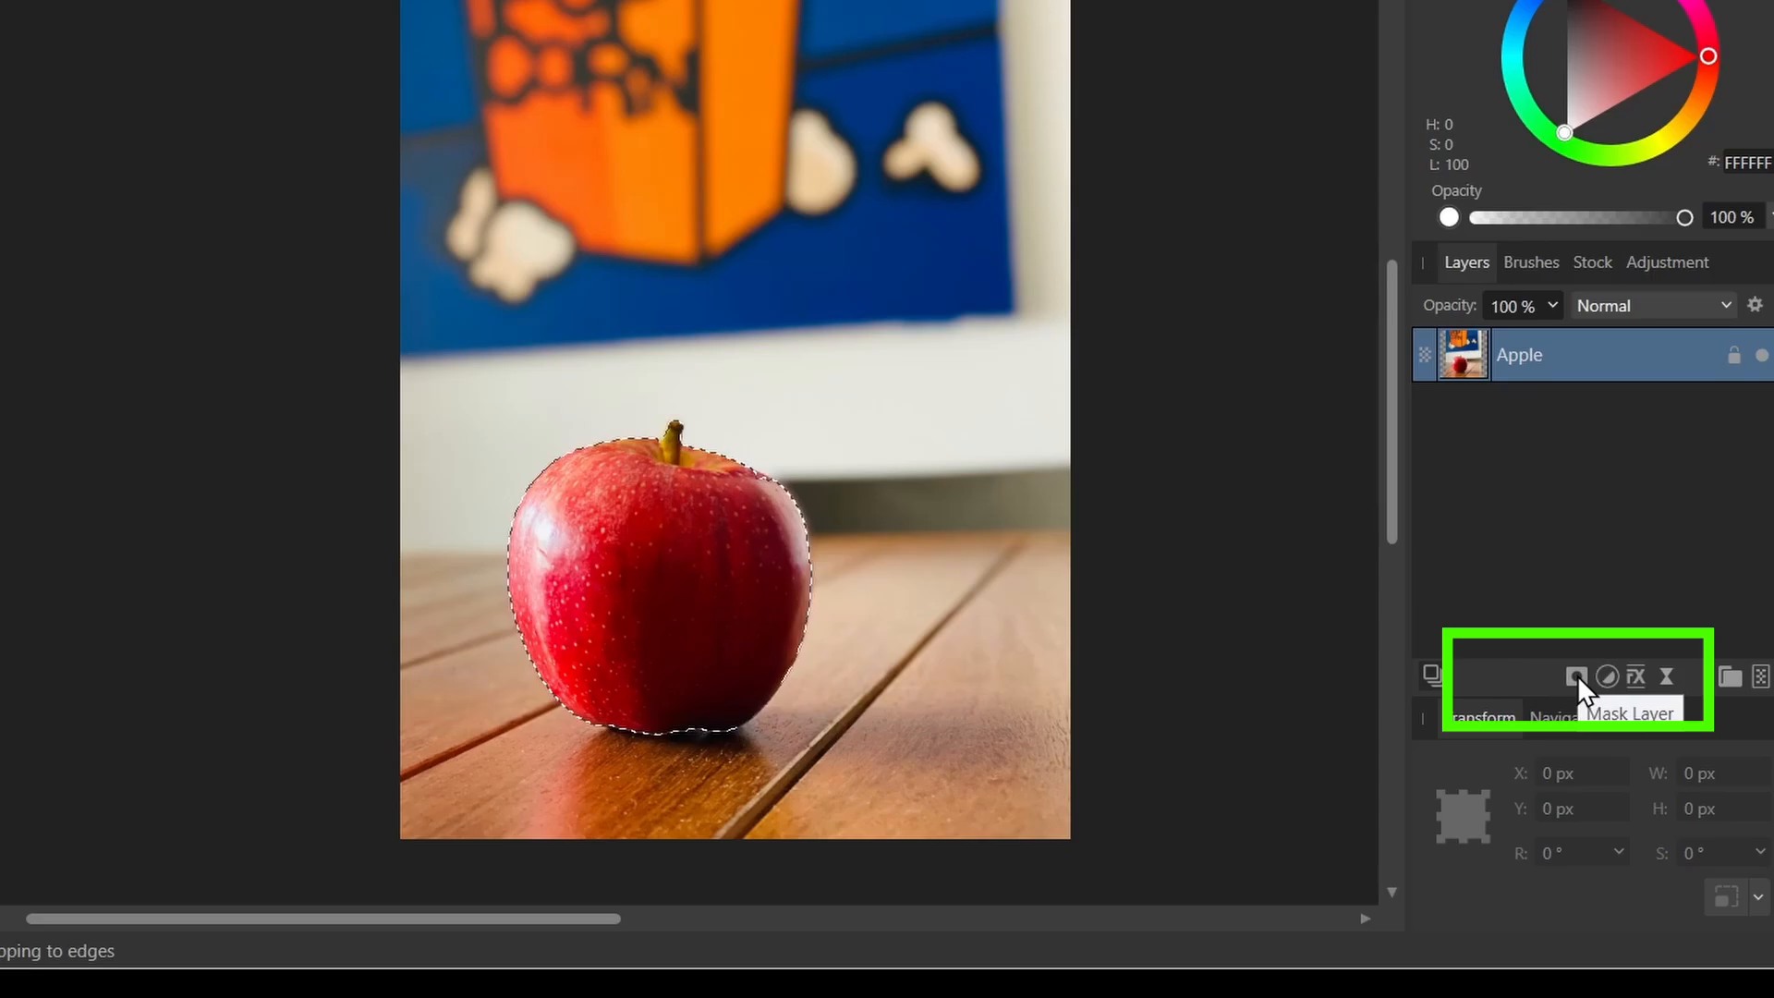
Step: Mask the apple to its selection and paint a strip of wooden floor back in
click(1573, 676)
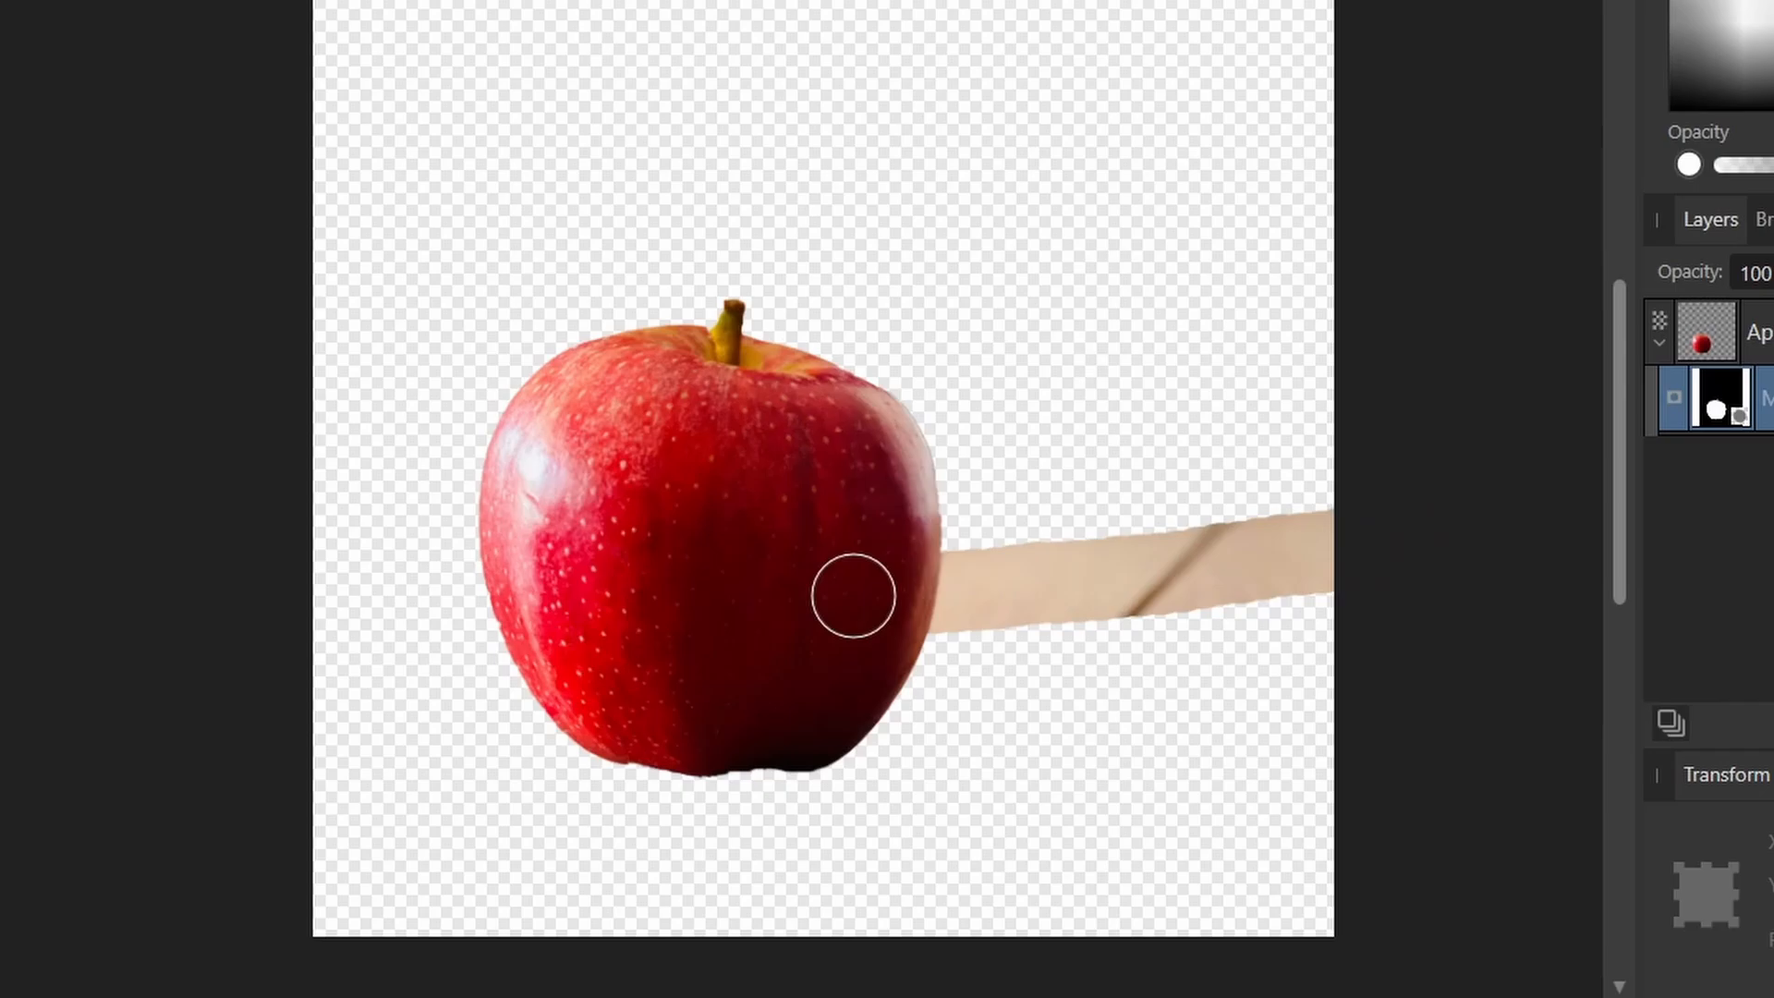
drag(854, 596, 1089, 661)
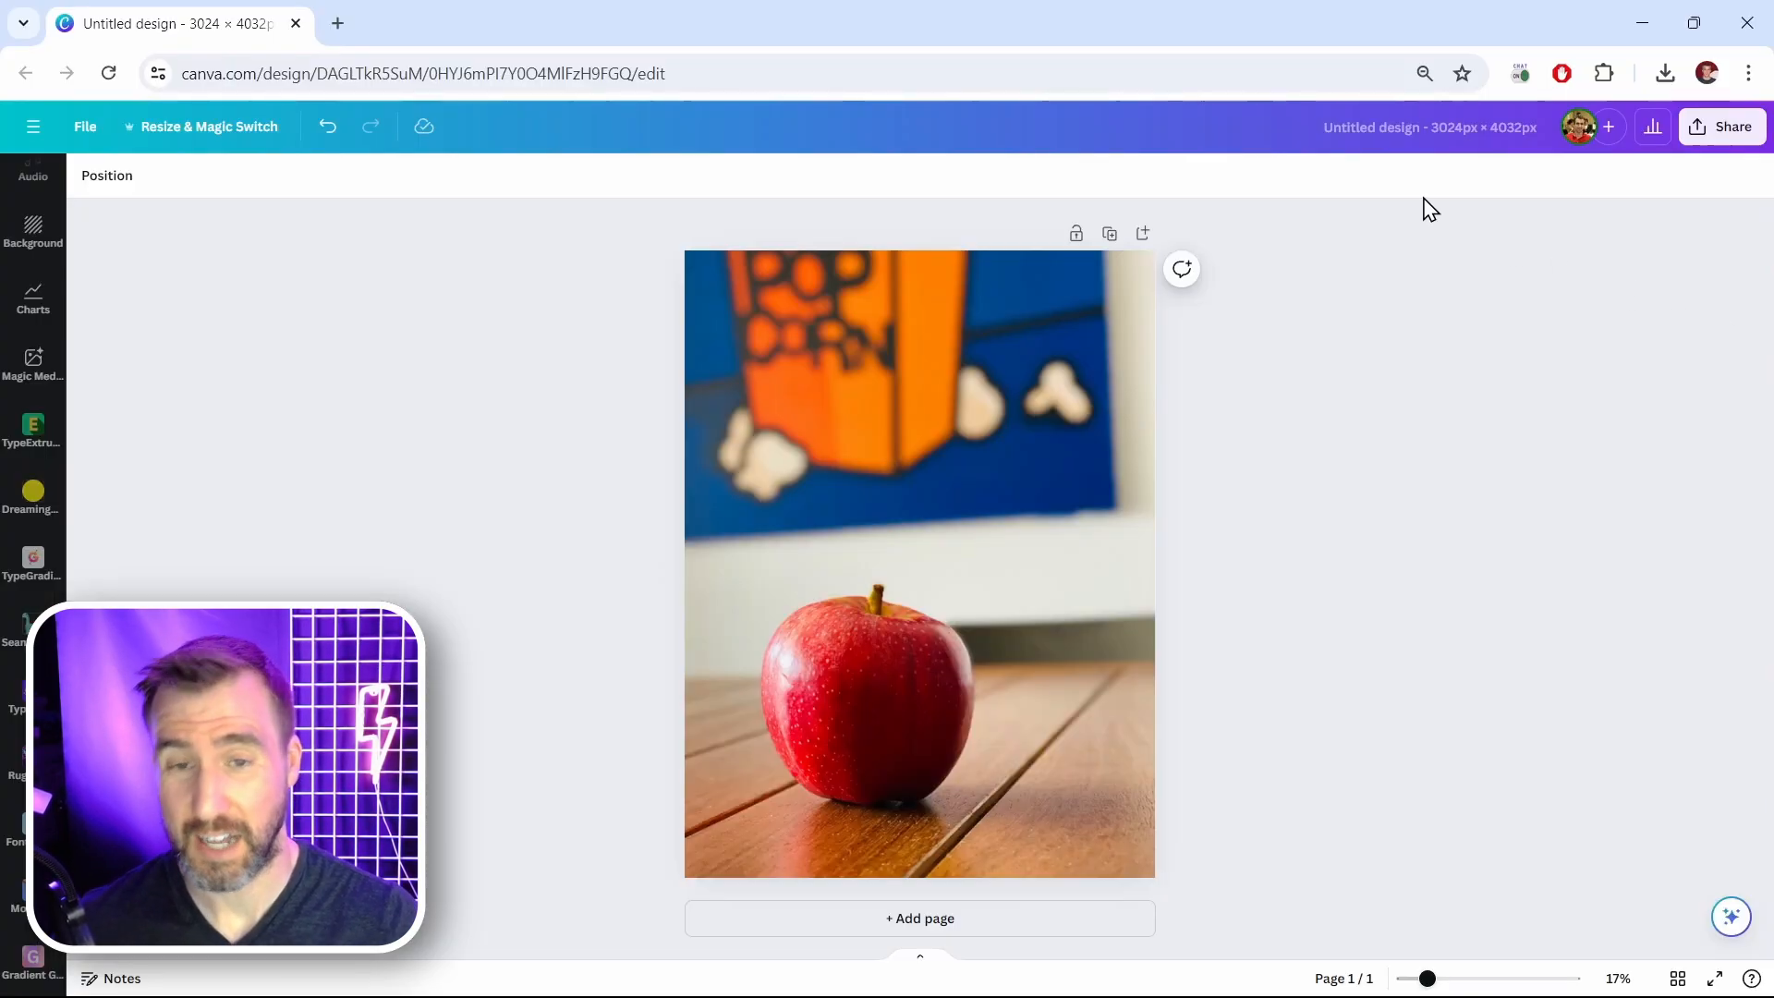
mouse_move(1419, 460)
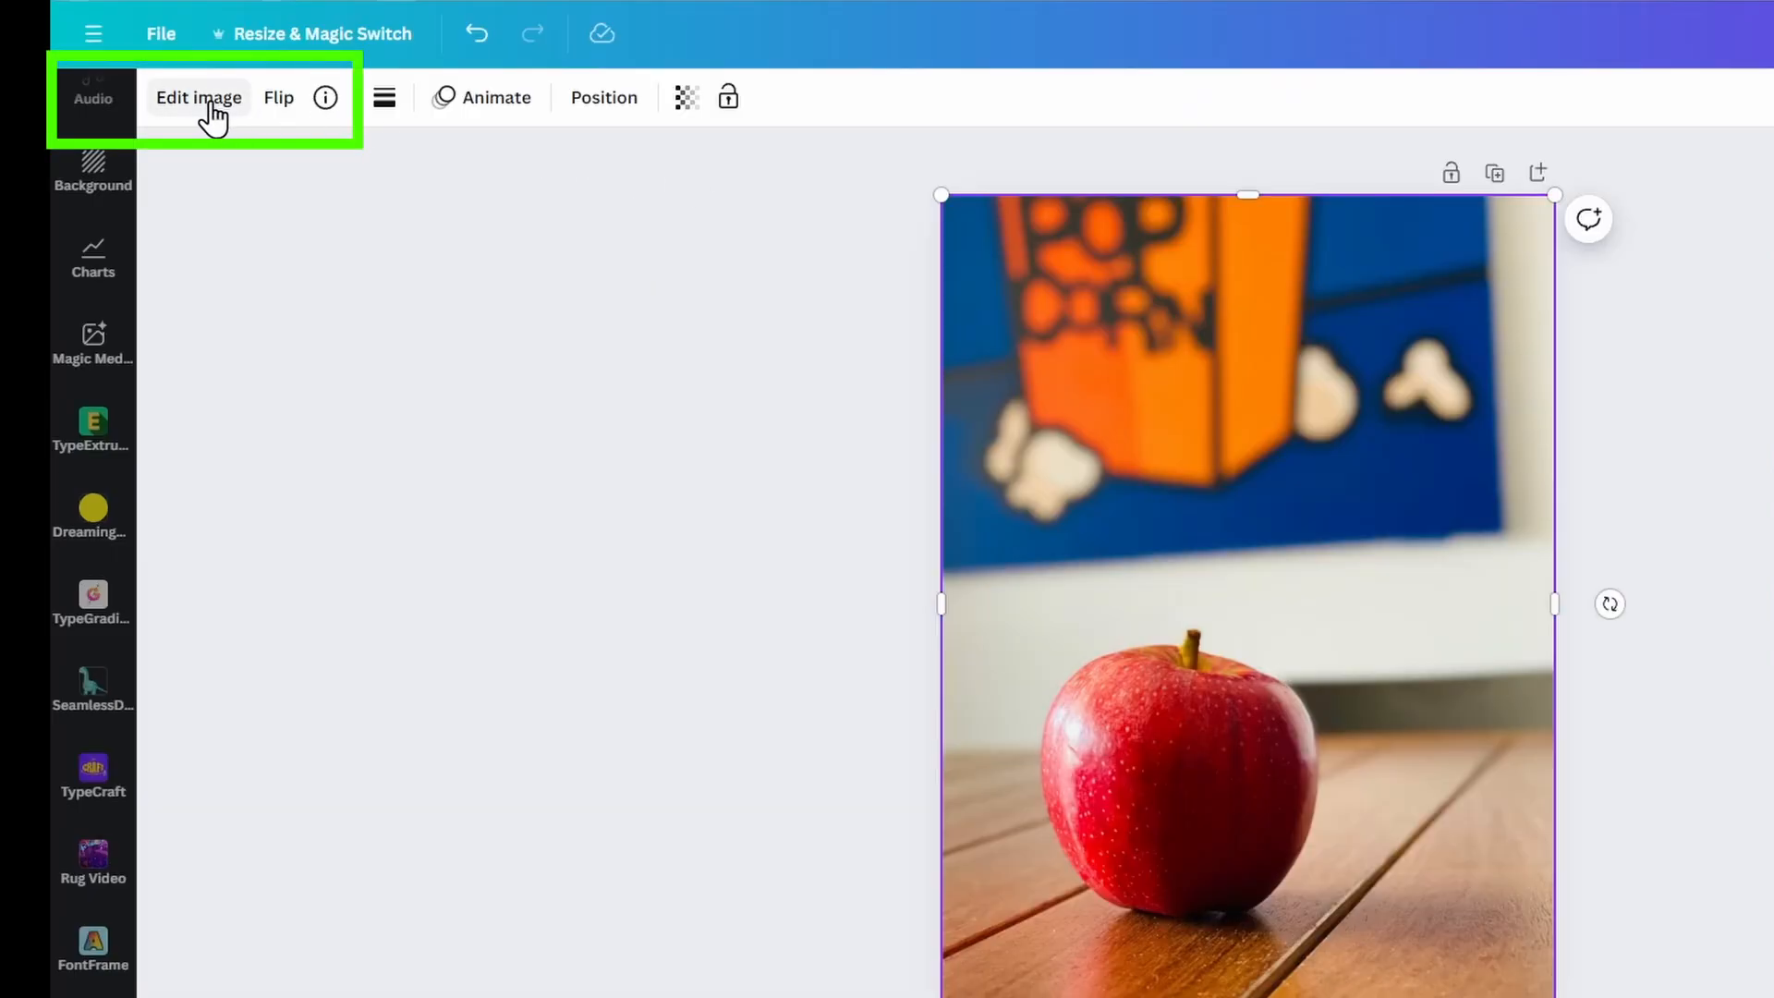
Step: Run BG Remover from Edit image on the apple photo
click(198, 97)
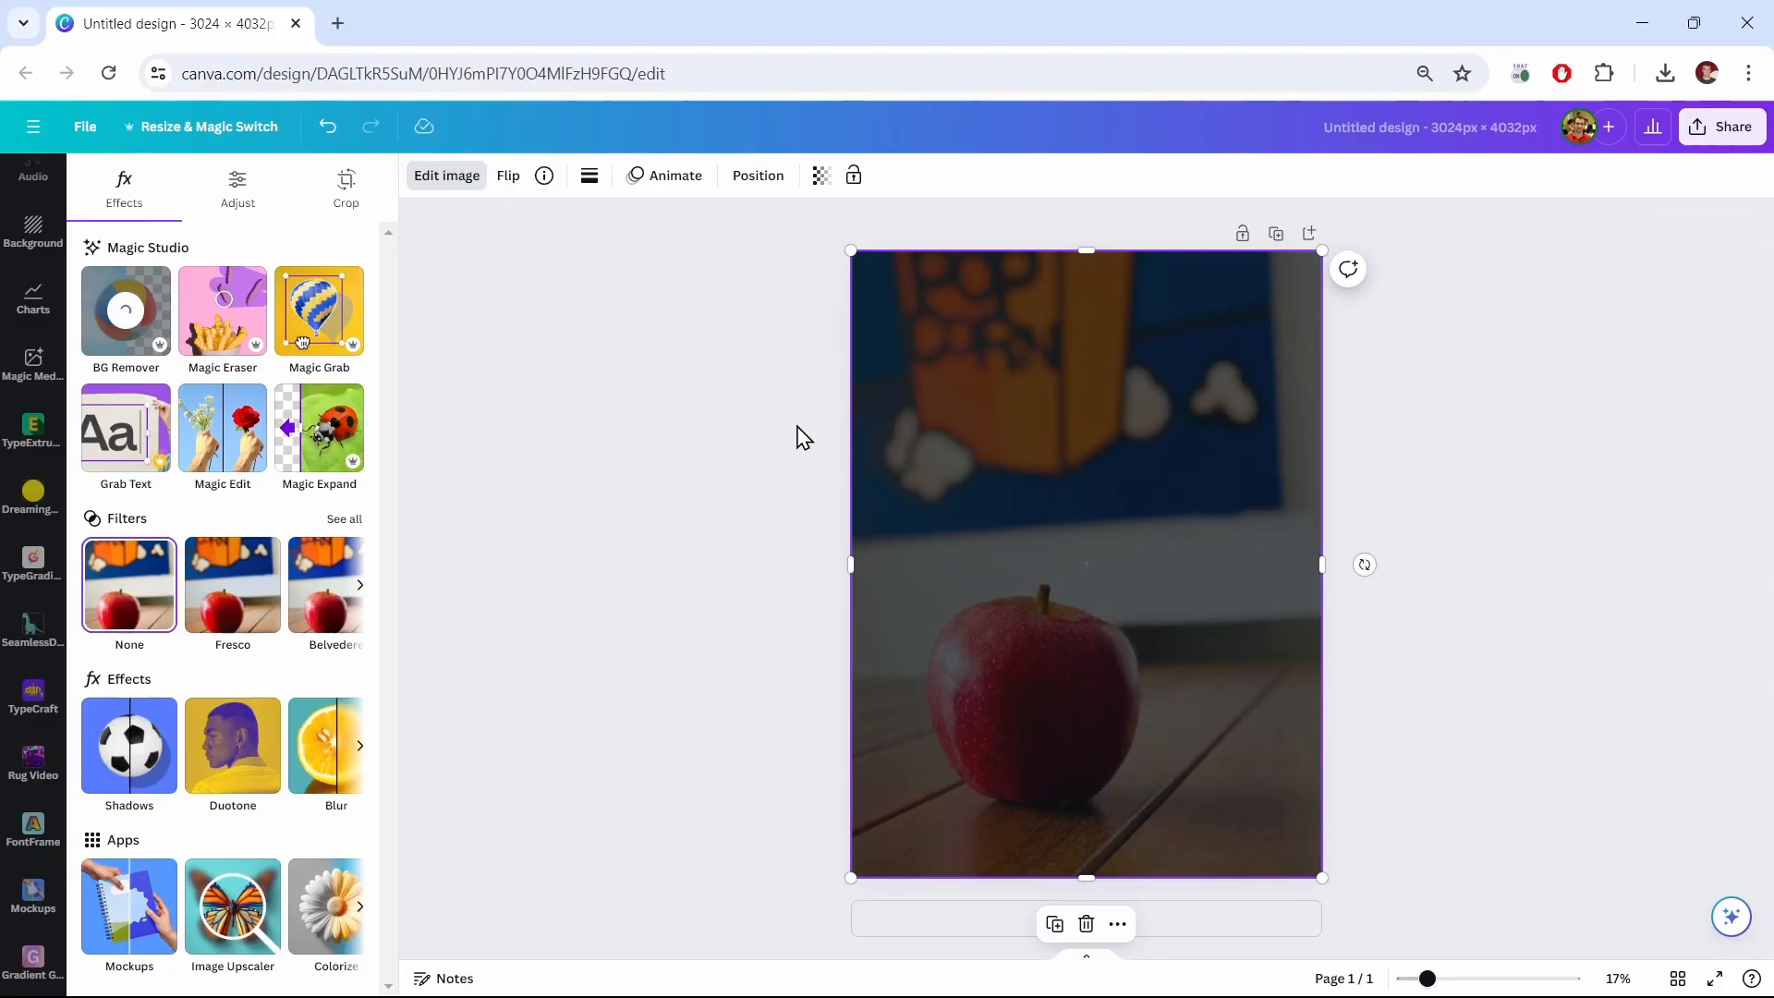
click(124, 310)
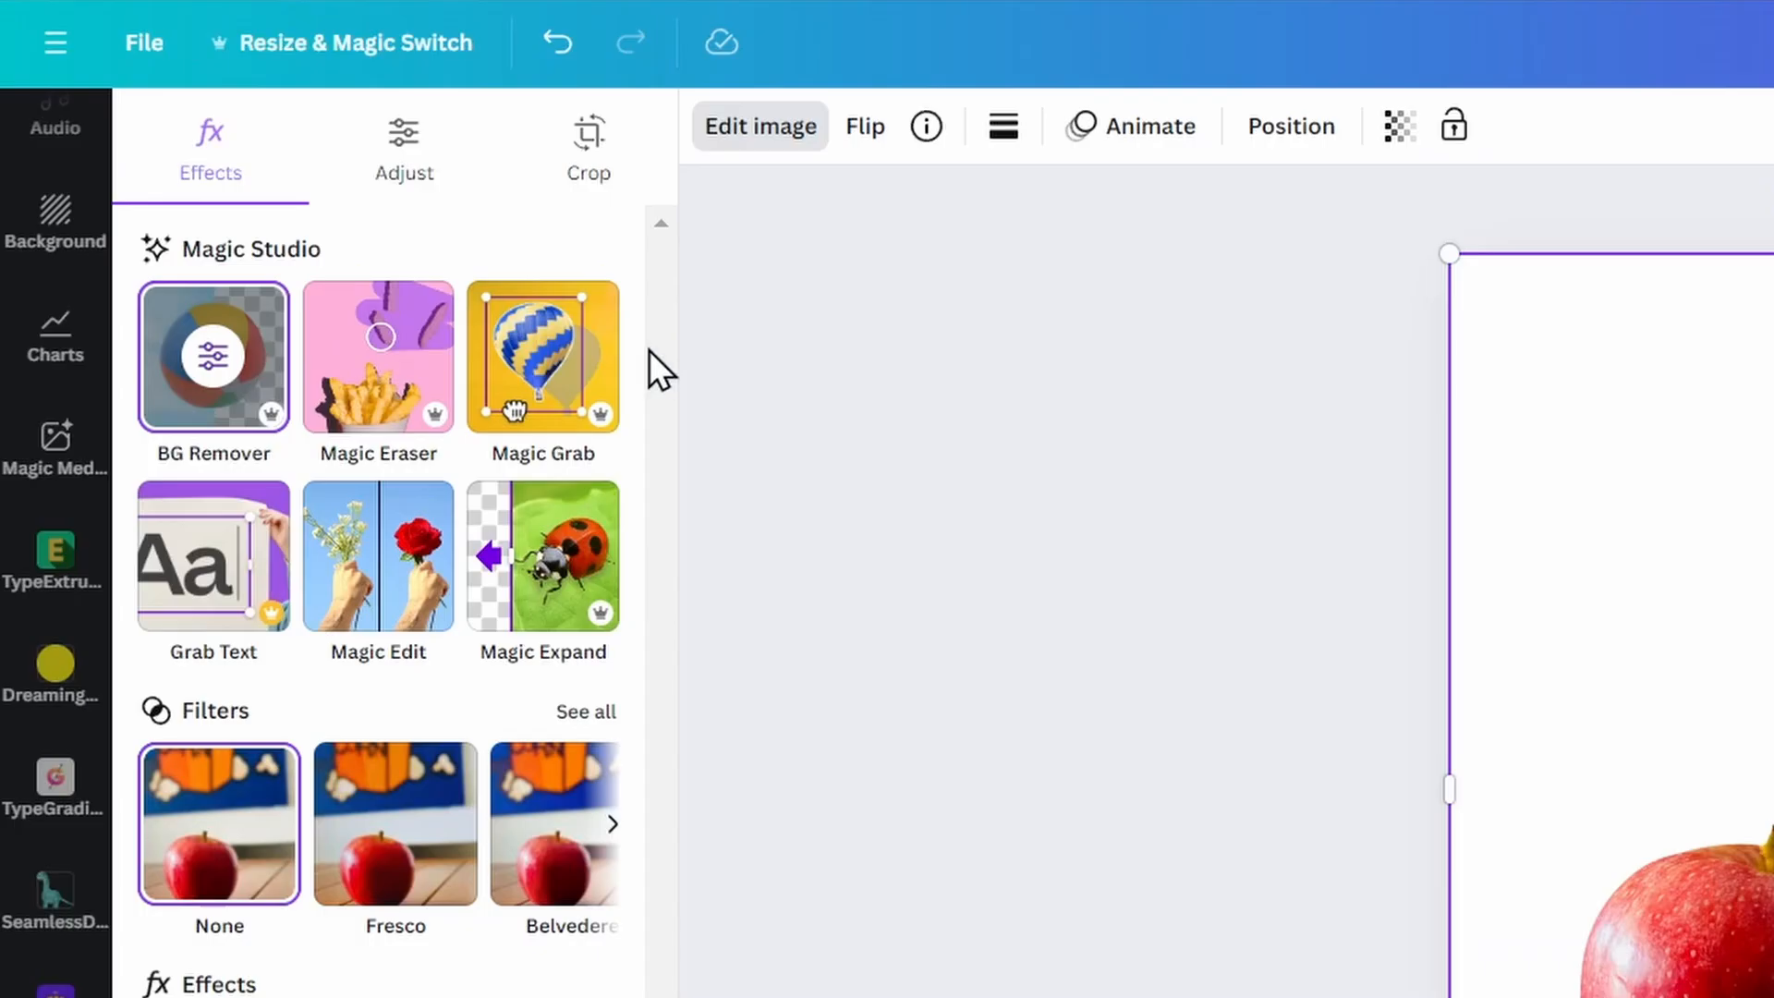
mouse_move(213, 357)
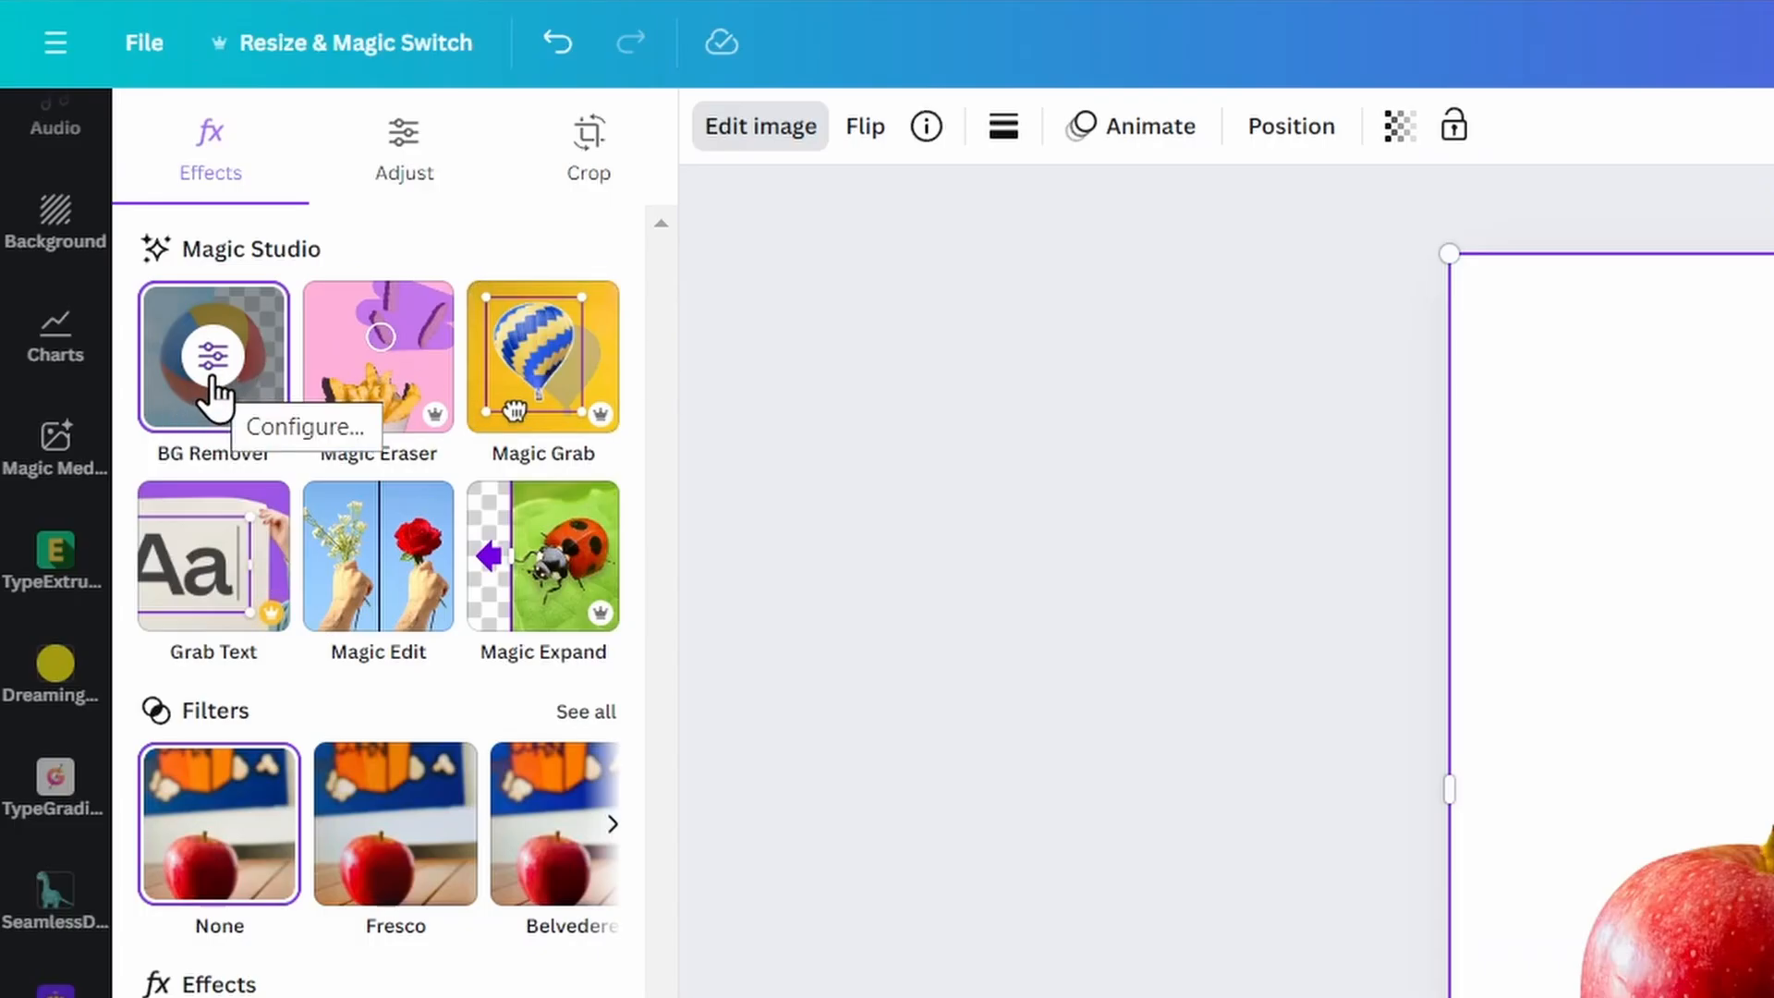
Step: With Show original image on, paint the wooden floor back using the Restore brush
click(211, 356)
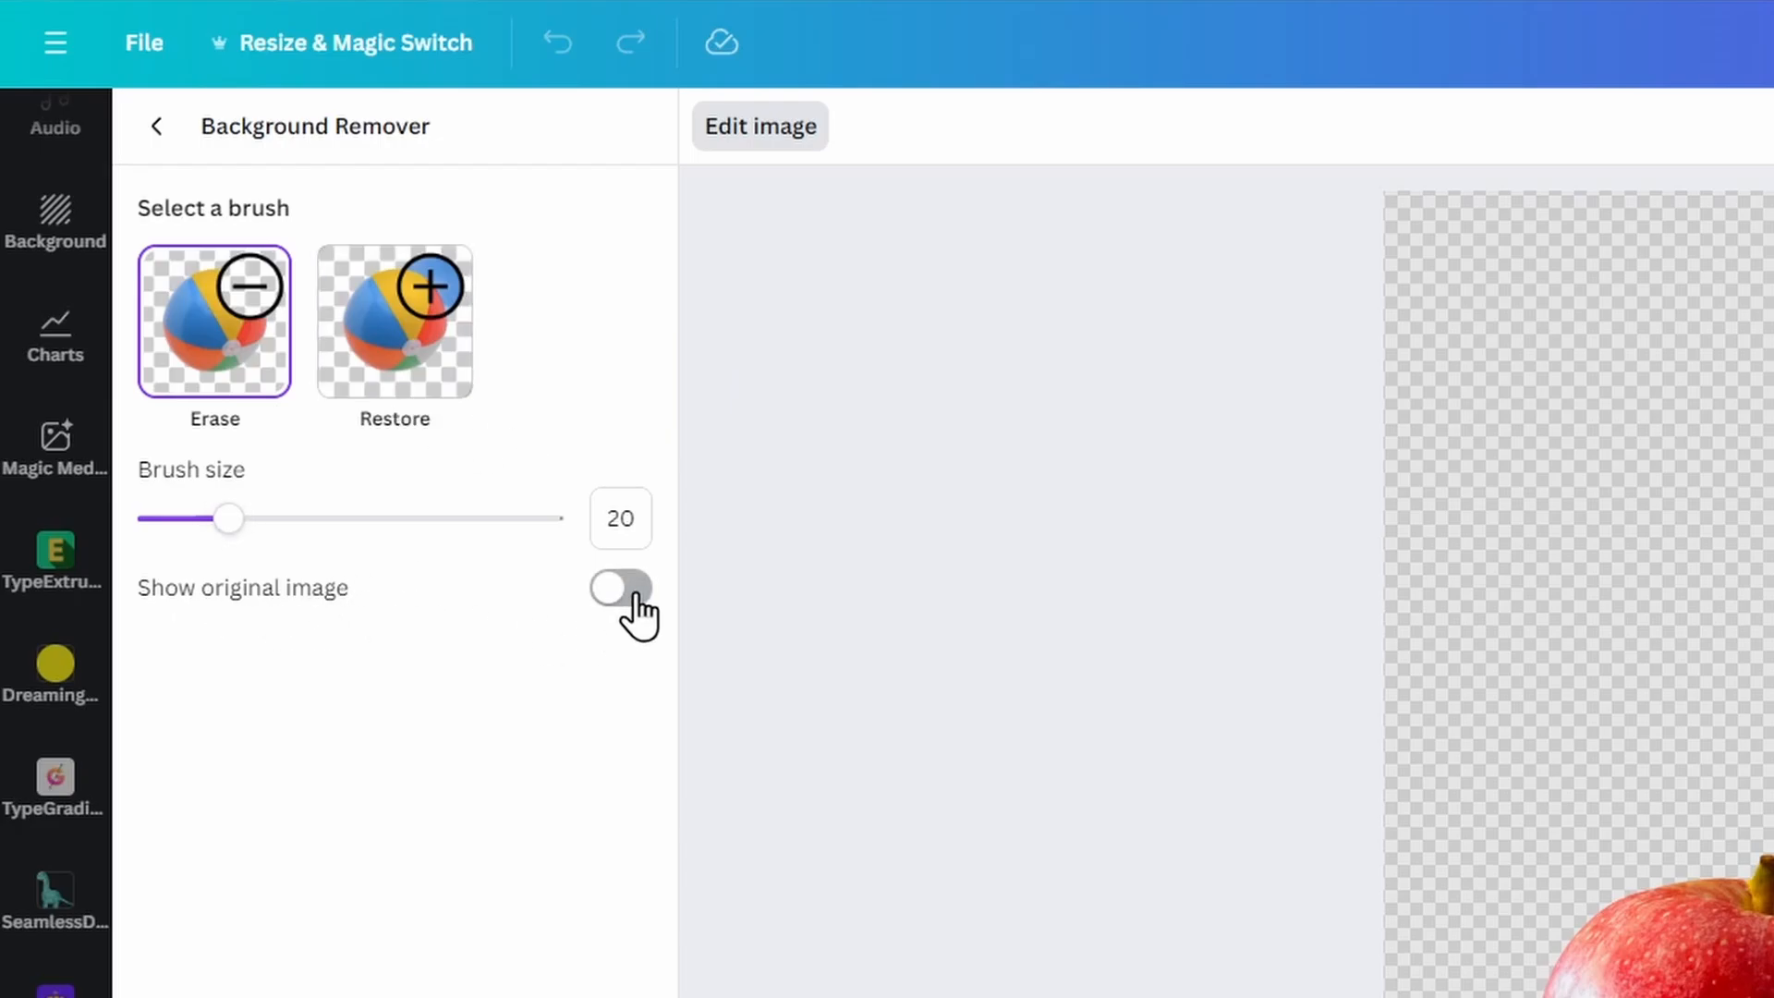
click(619, 588)
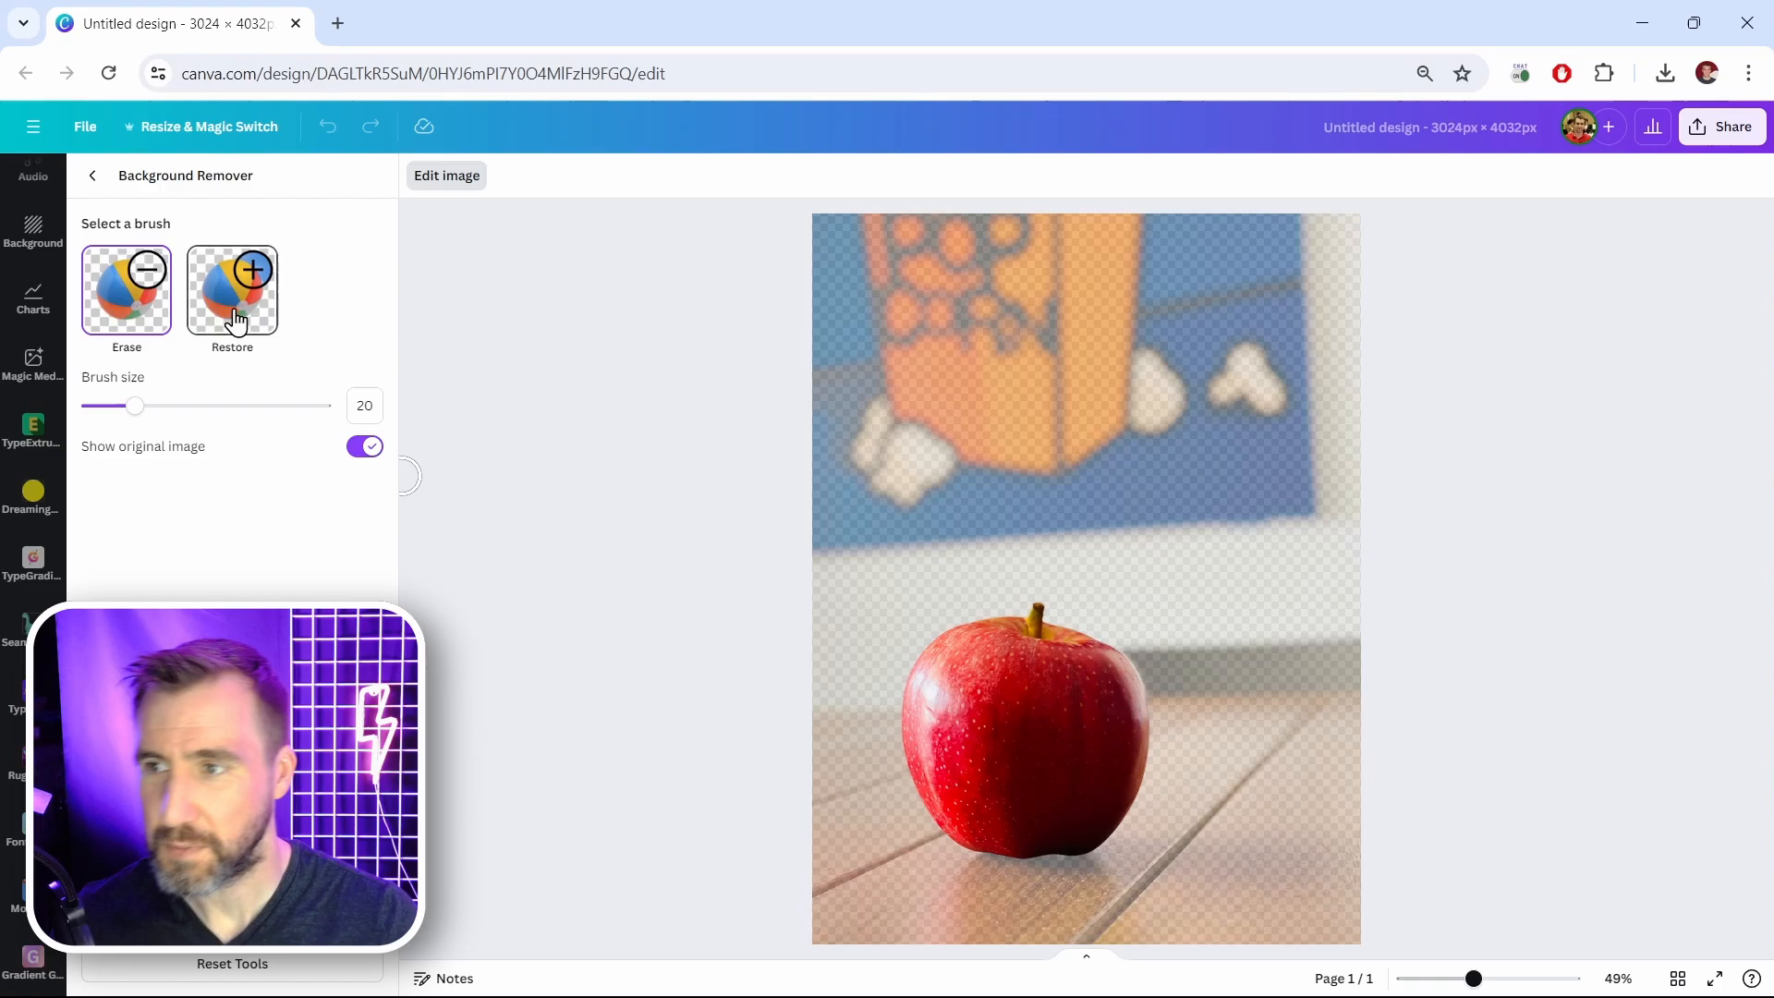
click(232, 286)
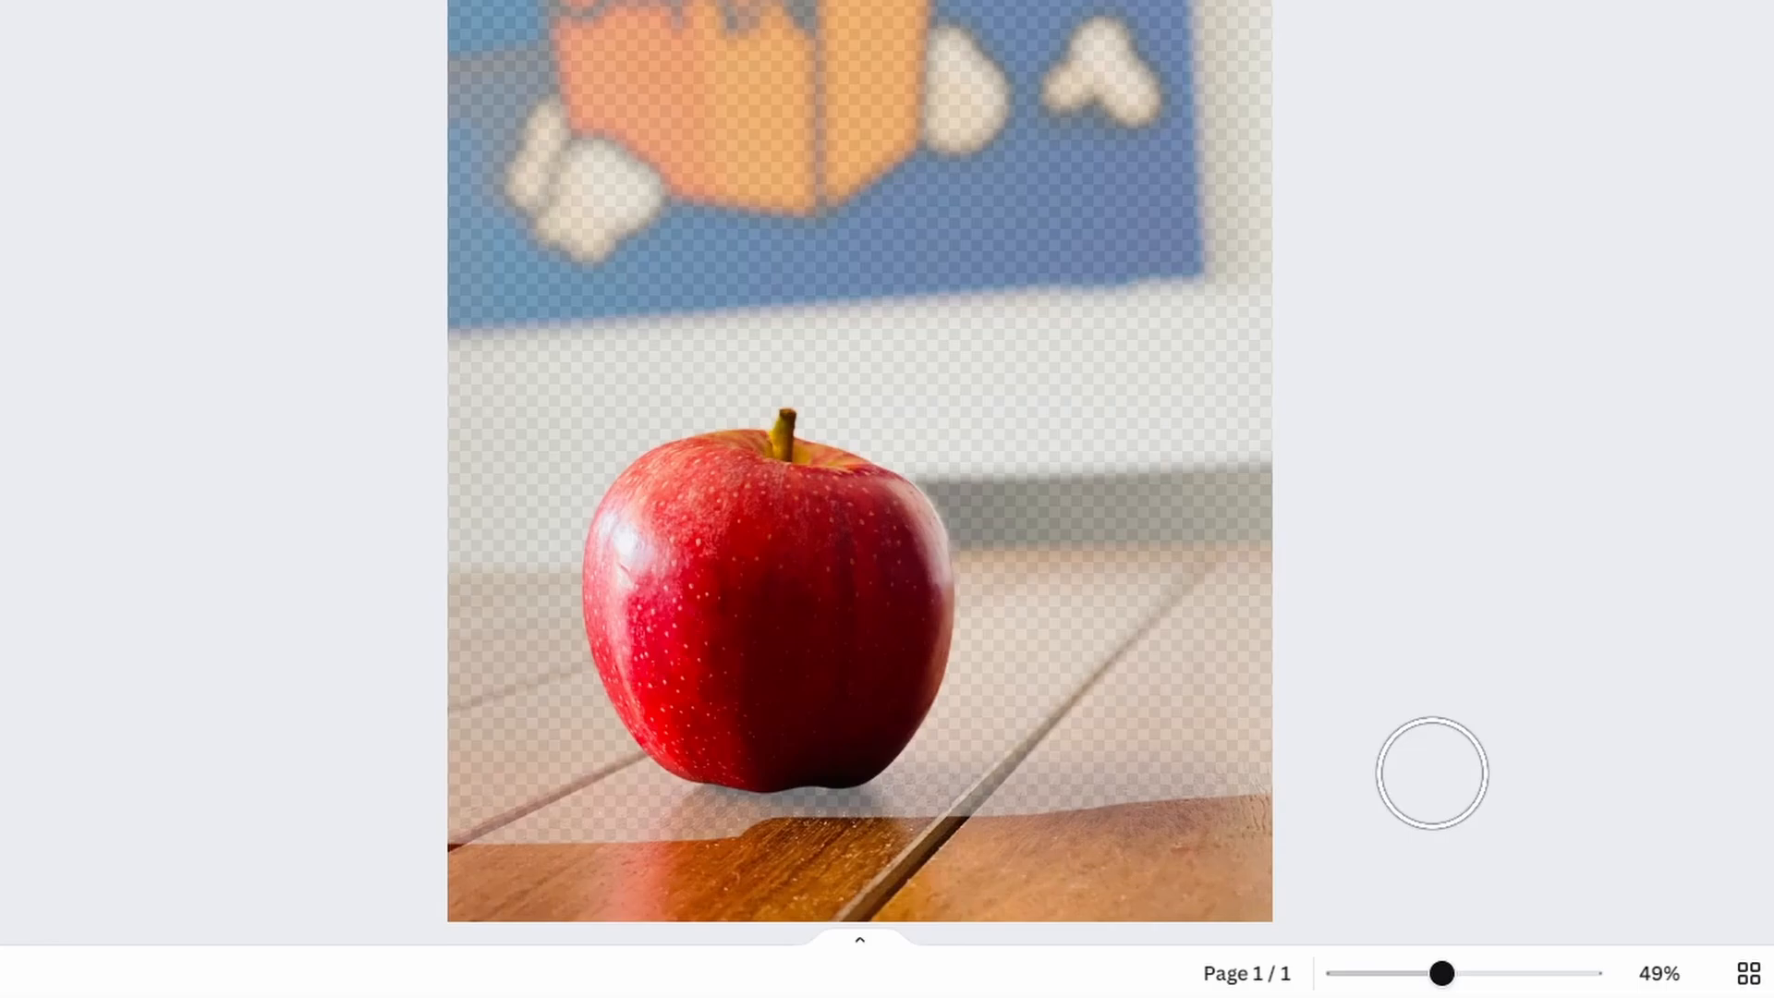
drag(1431, 772, 588, 625)
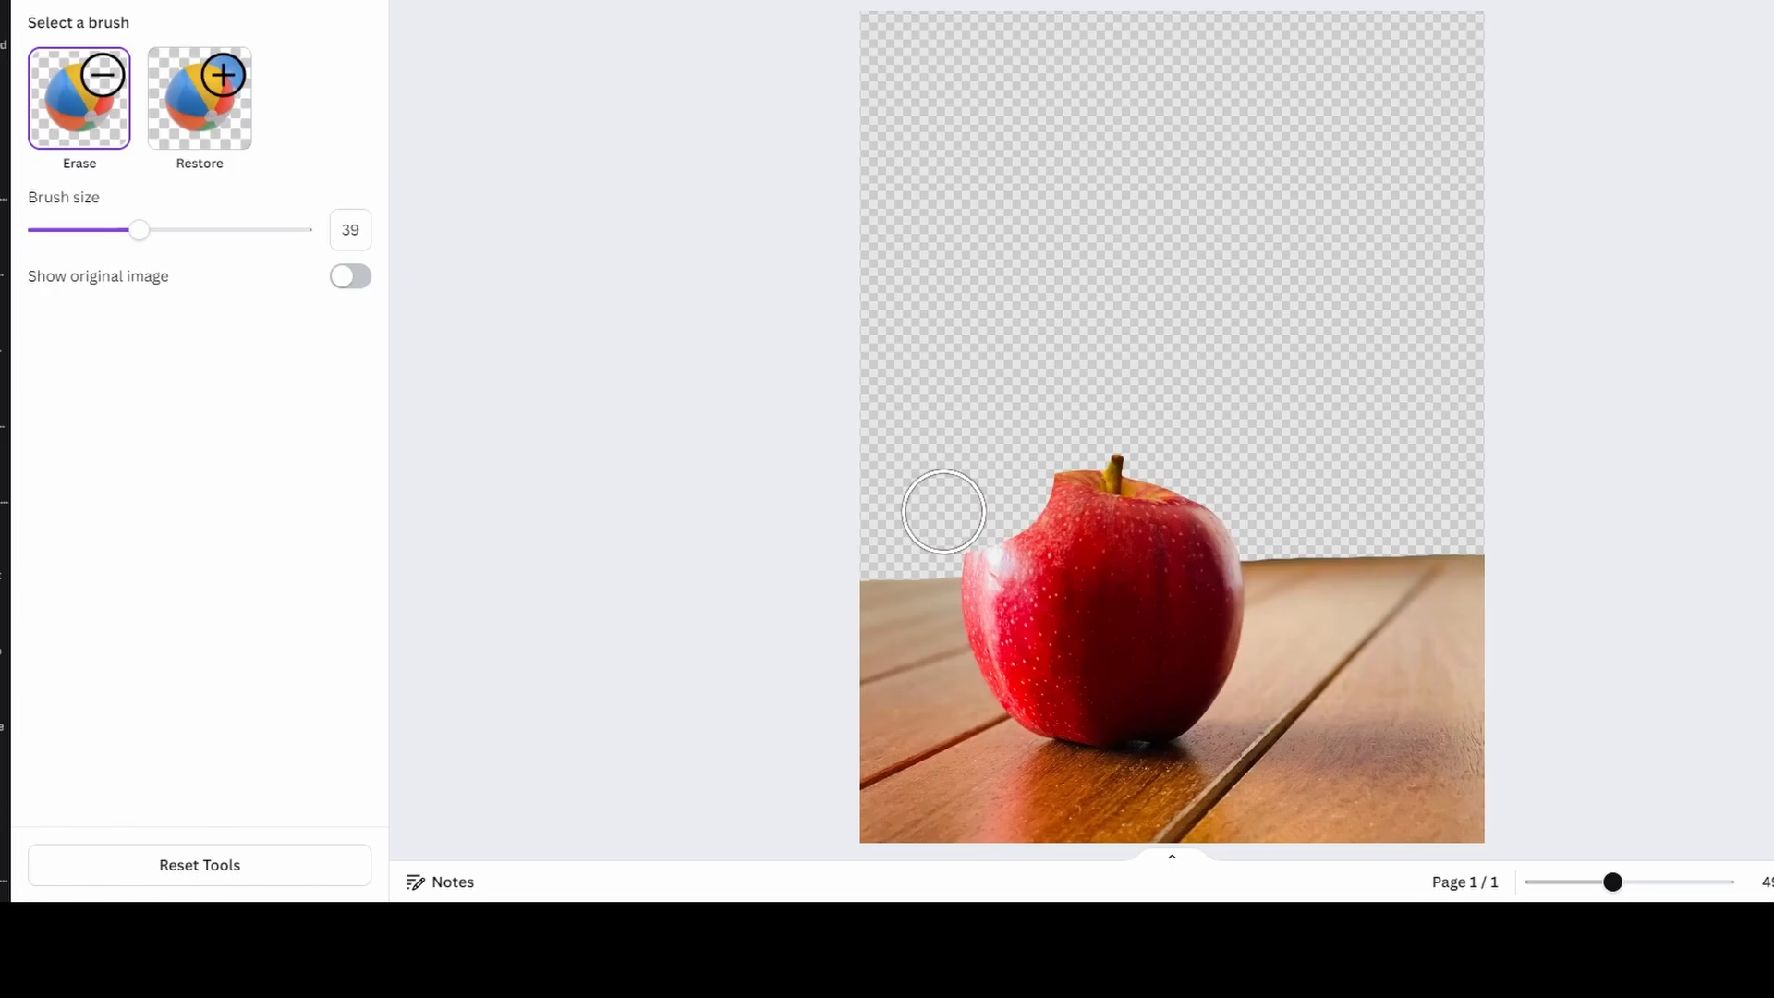
Step: Lower the erase brush size slightly and click on the canvas
drag(141, 230, 121, 230)
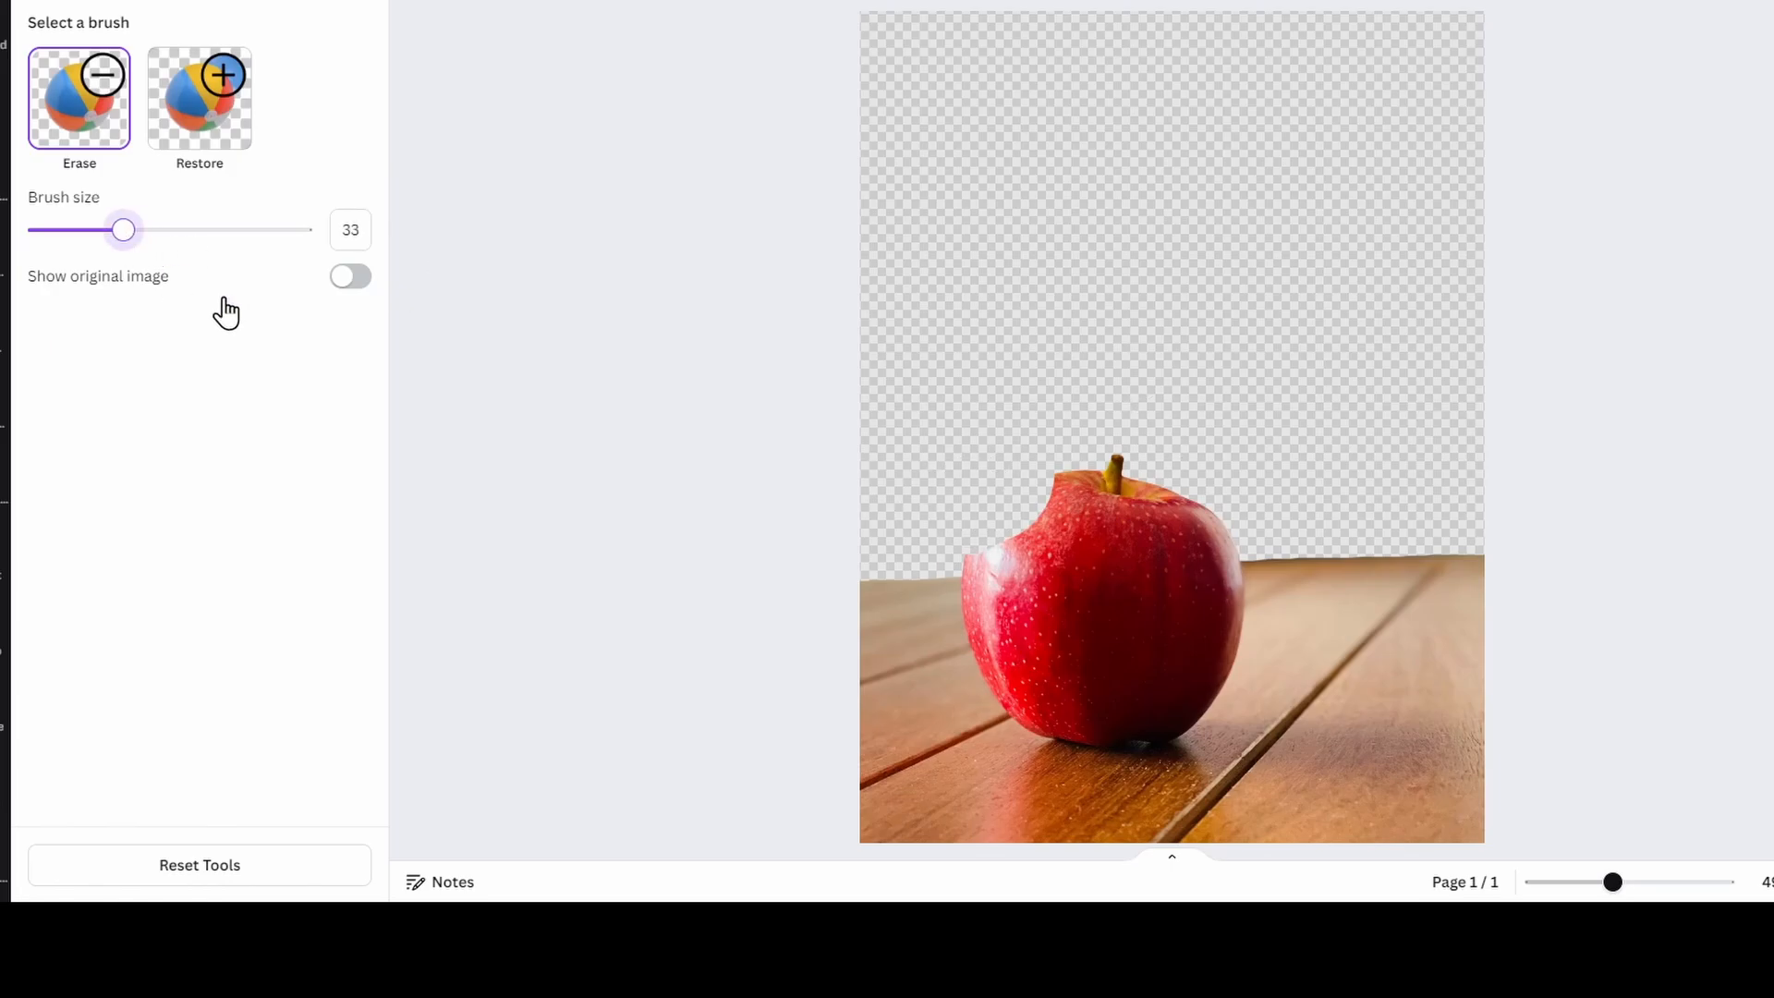
click(975, 509)
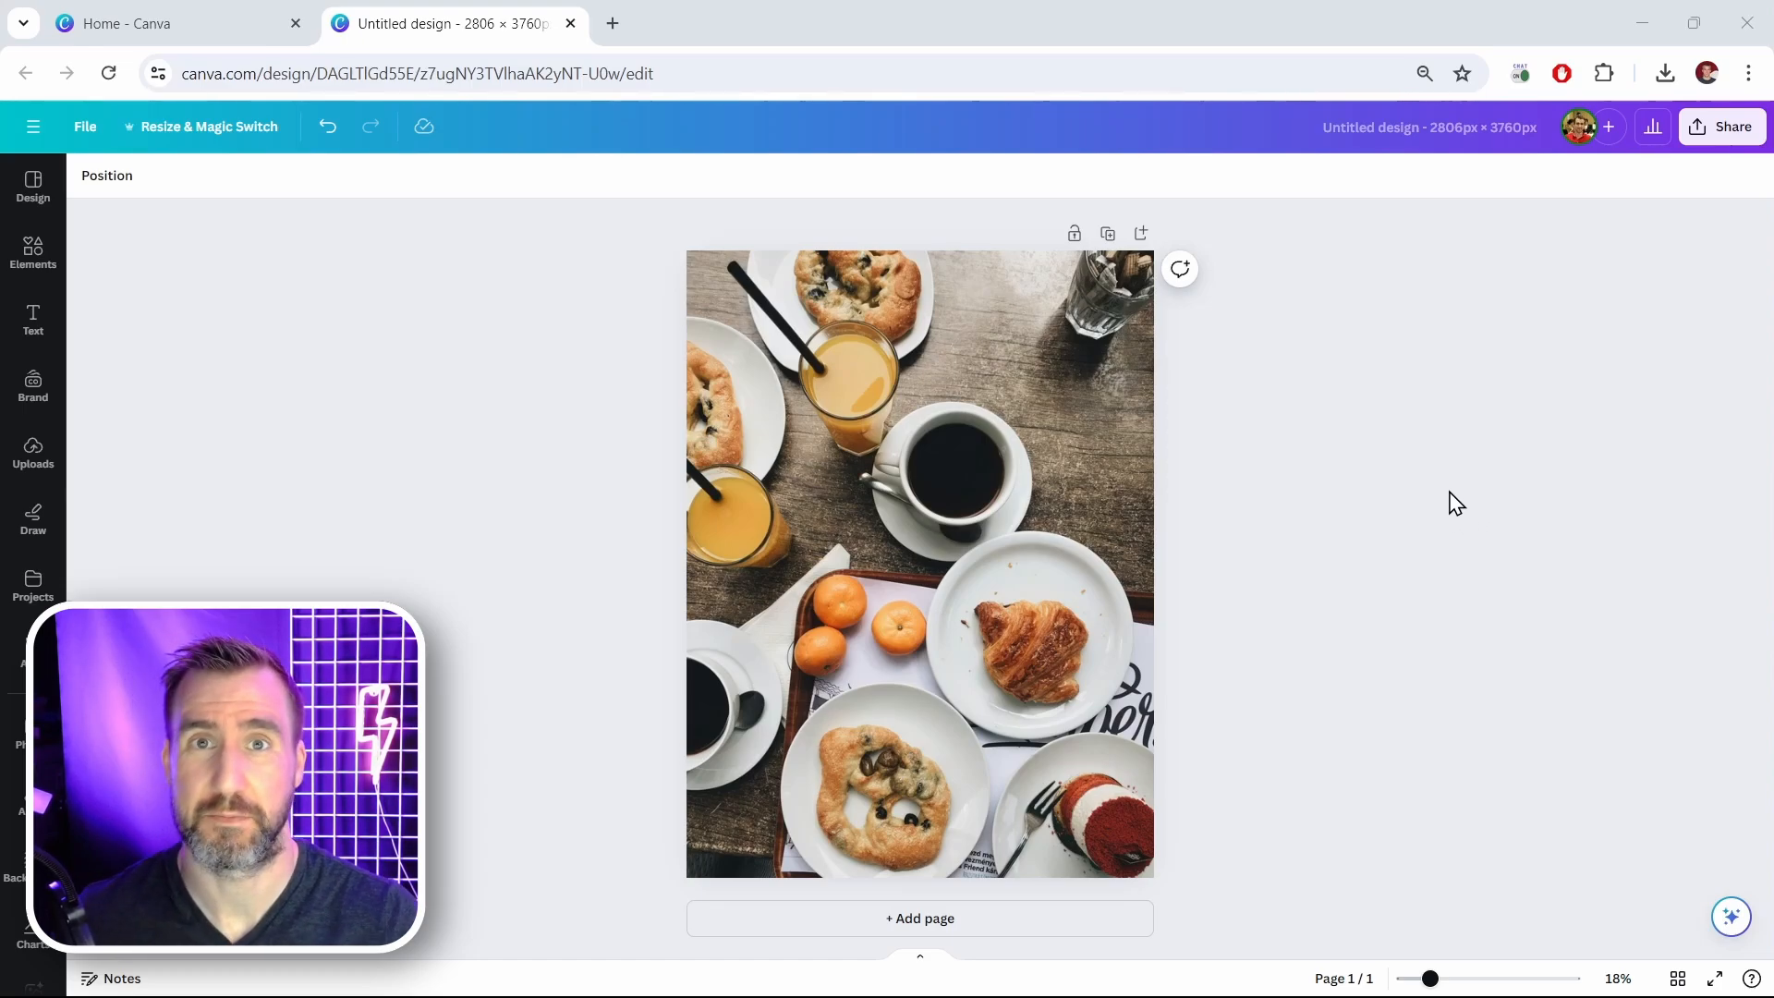
Step: Run BG Remover on the breakfast photo and open its brush settings
click(918, 560)
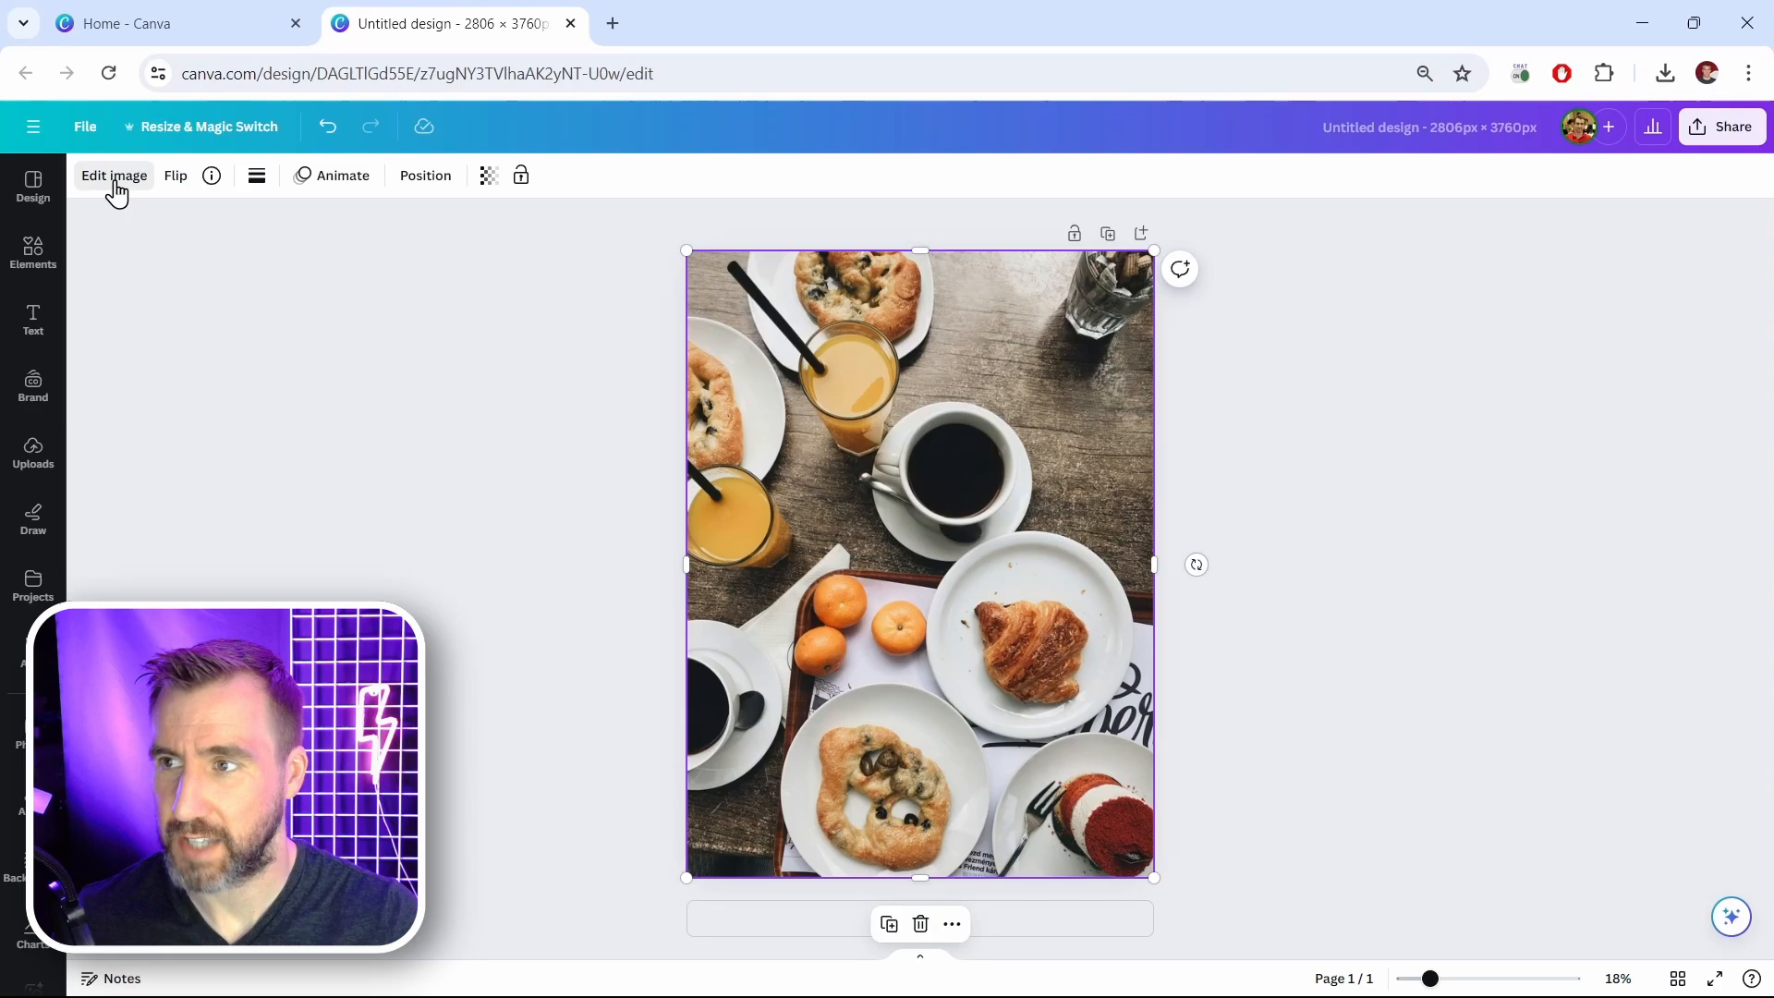
click(113, 175)
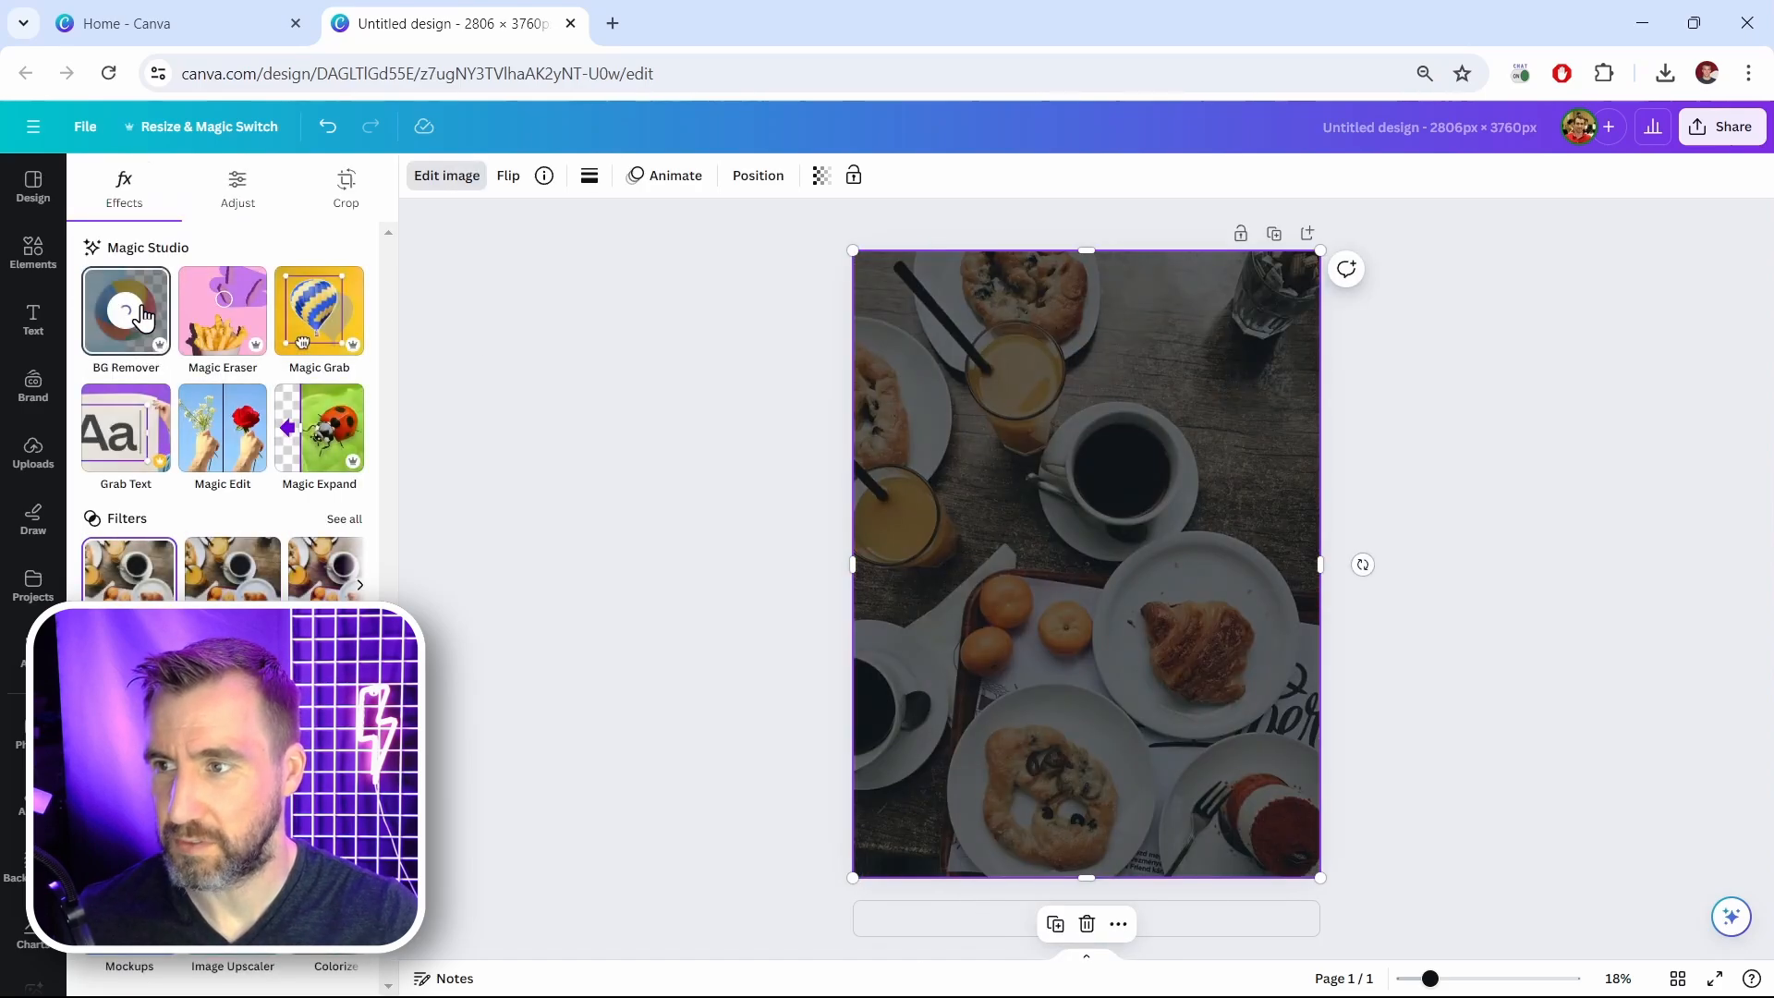
click(125, 308)
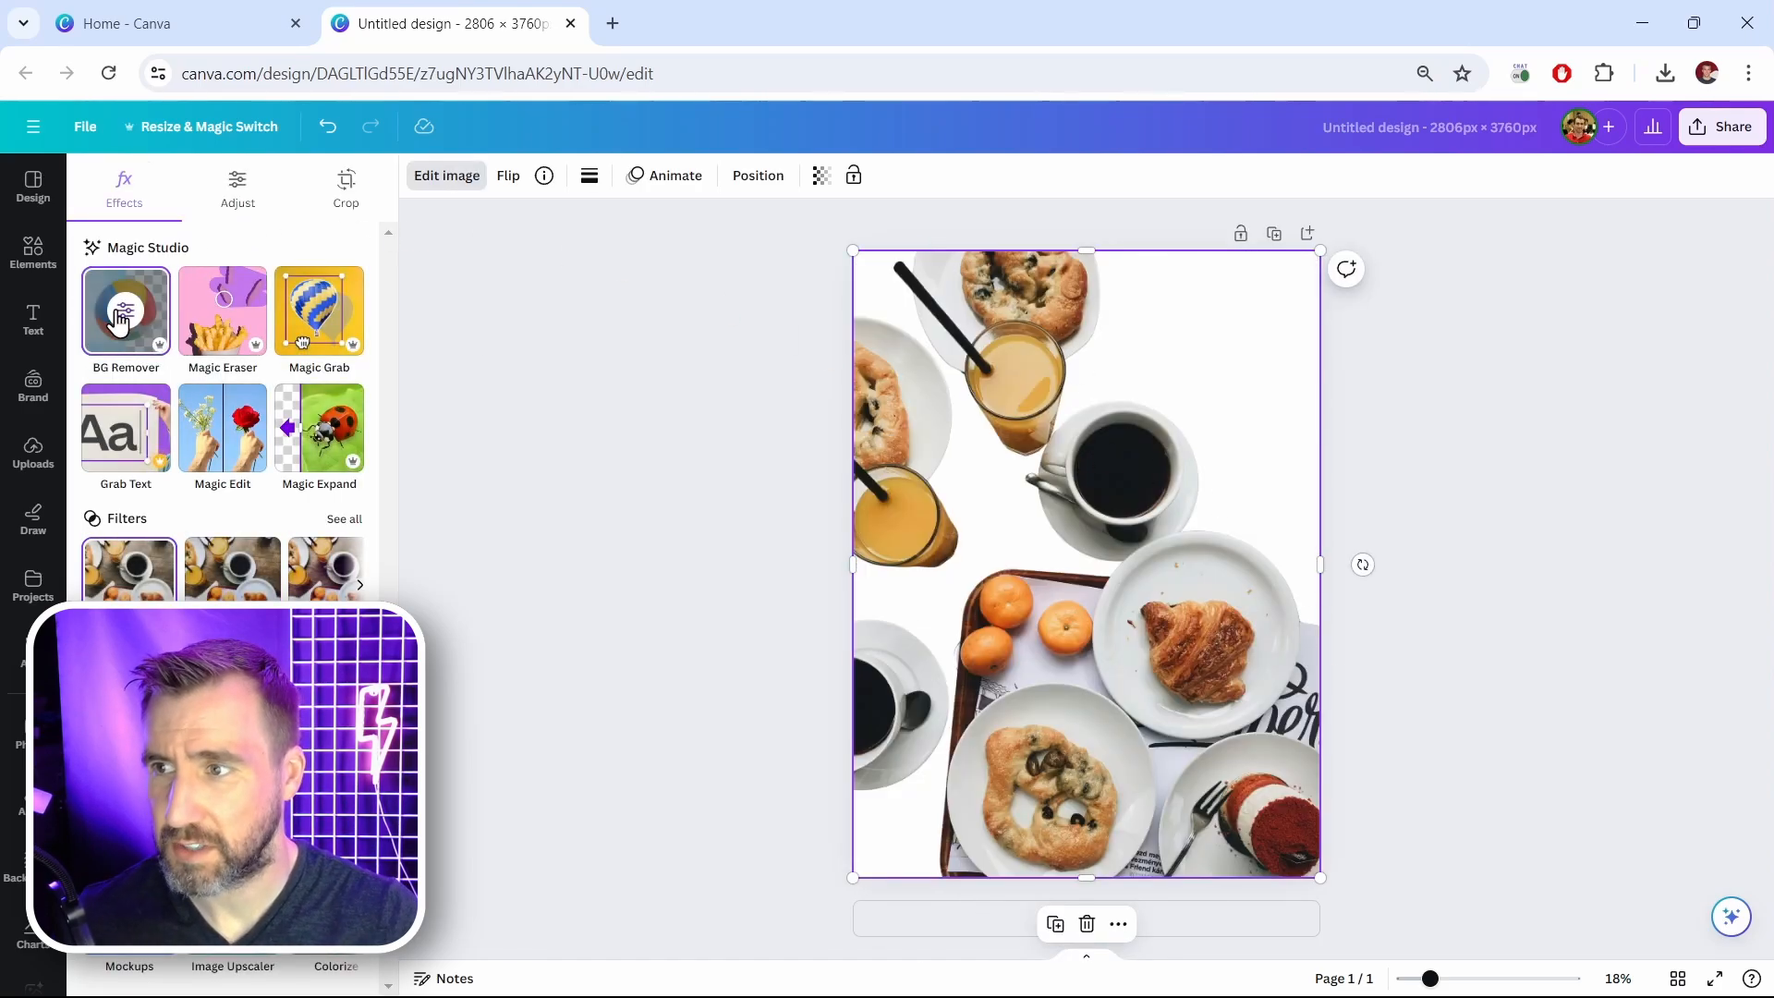
click(124, 312)
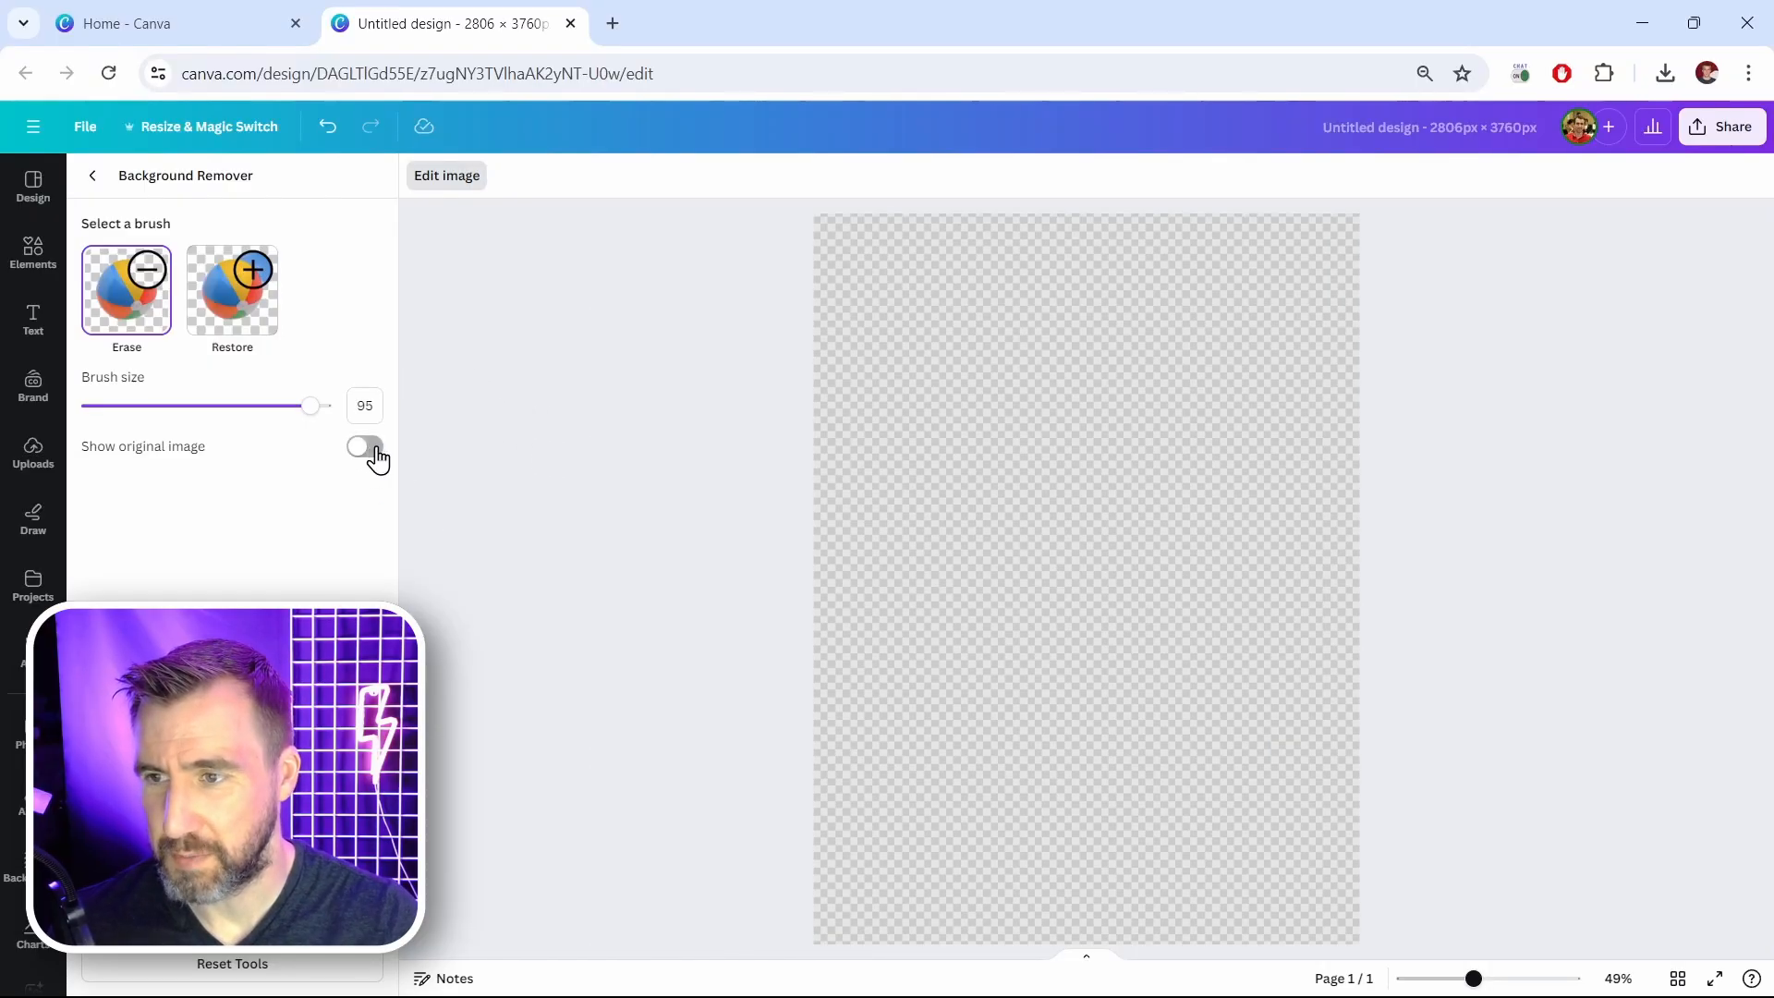
Step: Turn on Show original image behind the breakfast cutout
click(364, 445)
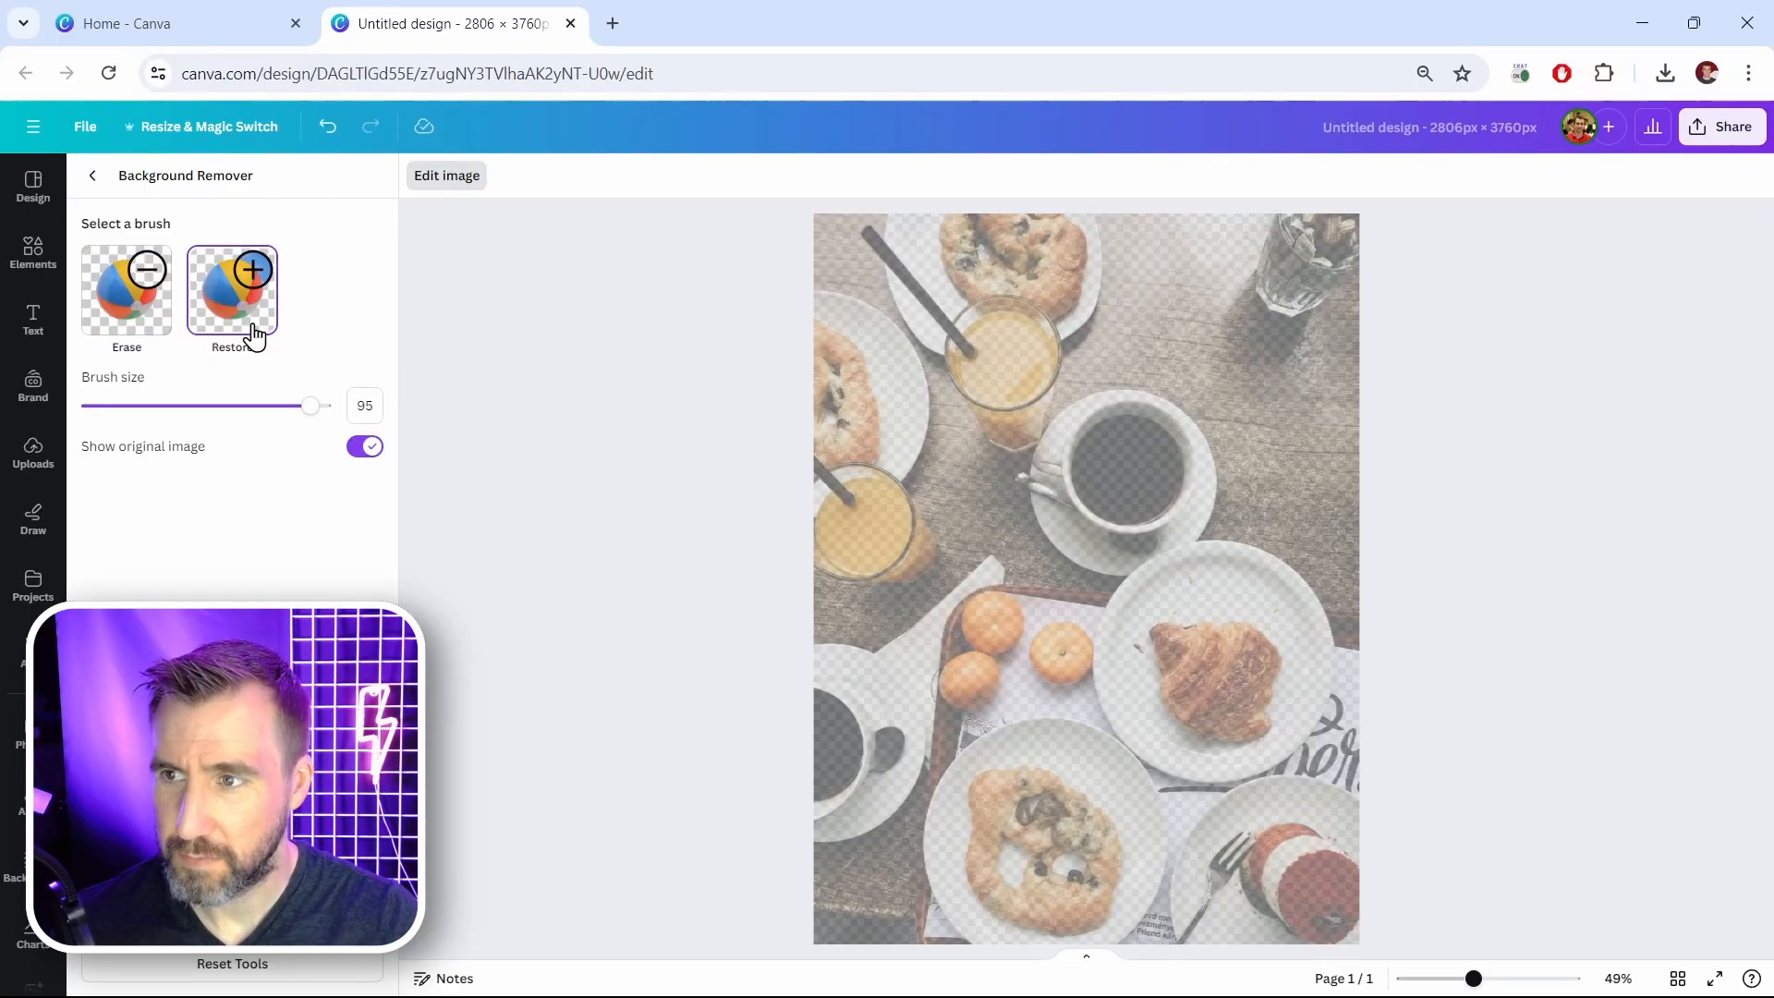